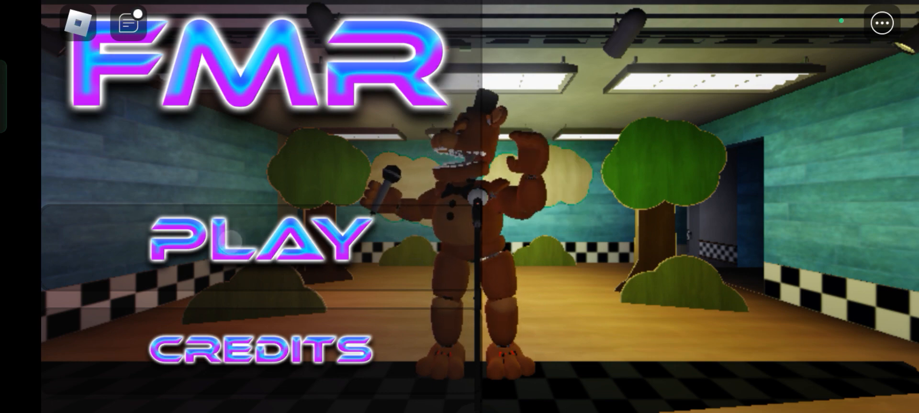
# Start FMR with PLAY, then view the Event Characters and Secret Characters lists
pyautogui.click(251, 239)
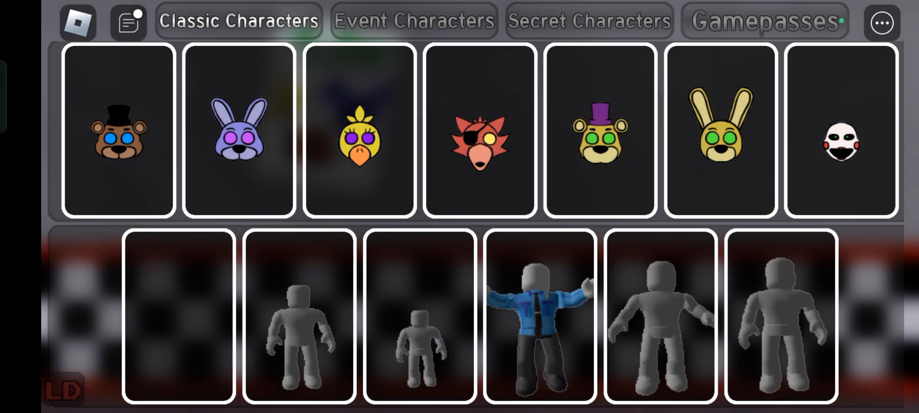
pyautogui.click(414, 22)
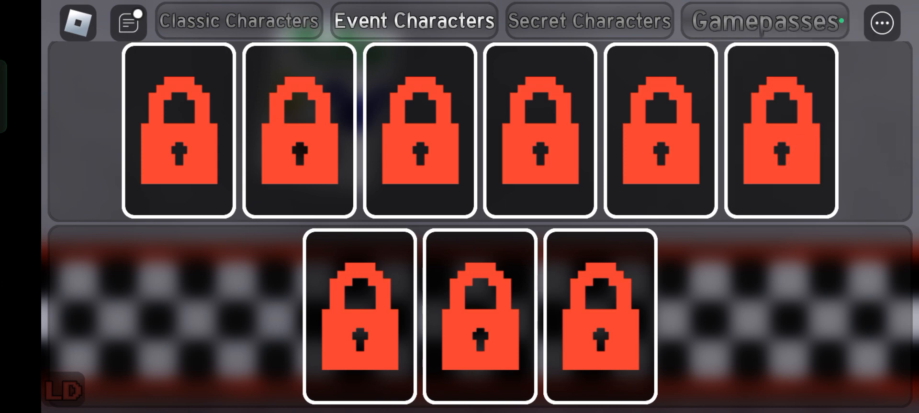
pyautogui.click(588, 22)
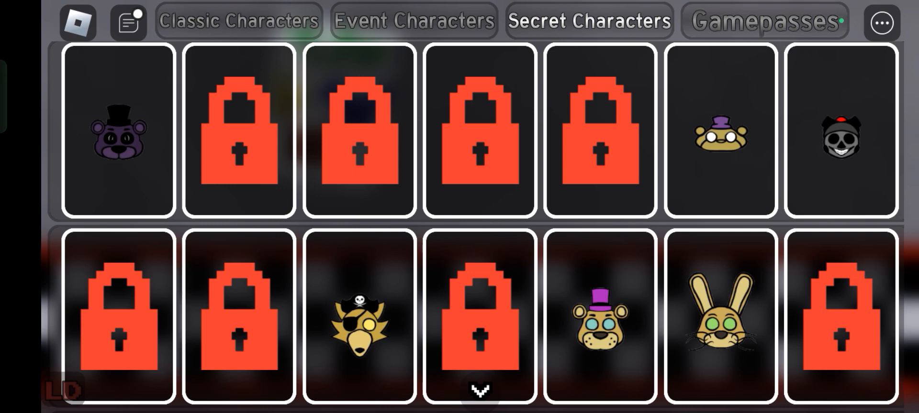
pyautogui.click(763, 22)
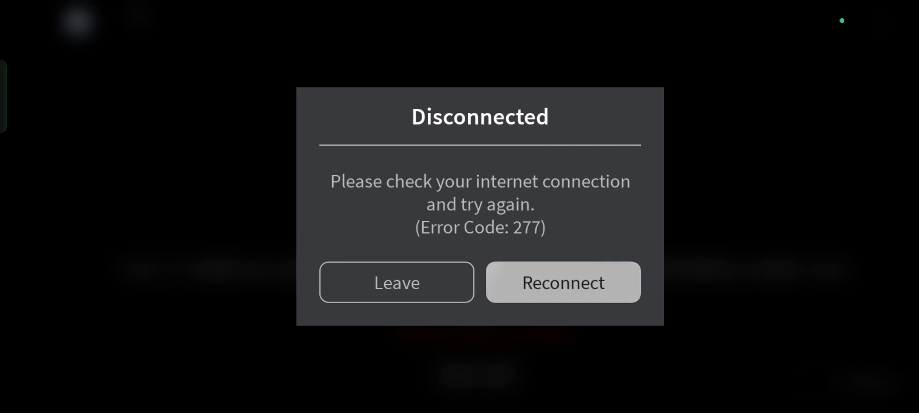
# Reconnect from the Disconnected dialog to bring up the FMR loading screen
pyautogui.click(562, 282)
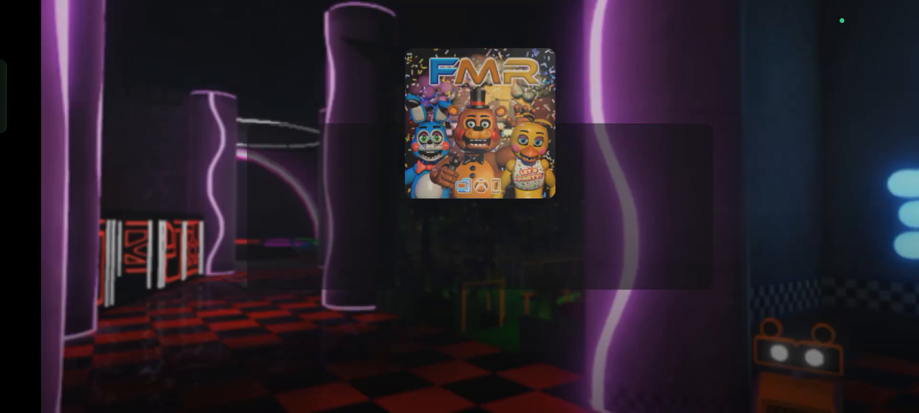